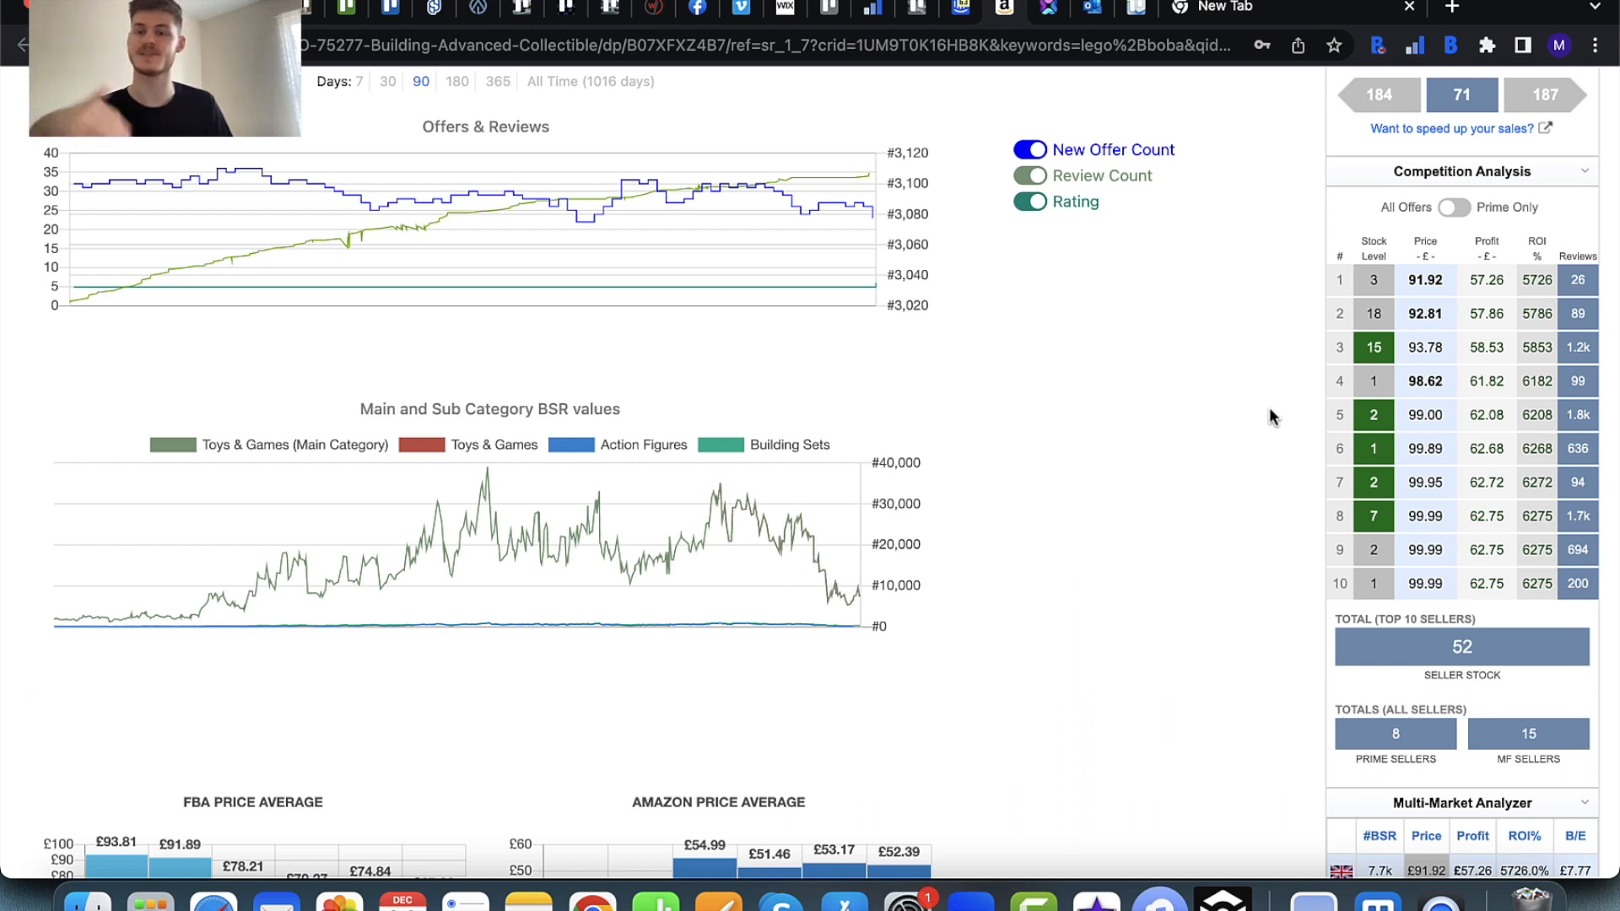
pyautogui.moveTo(1434, 280)
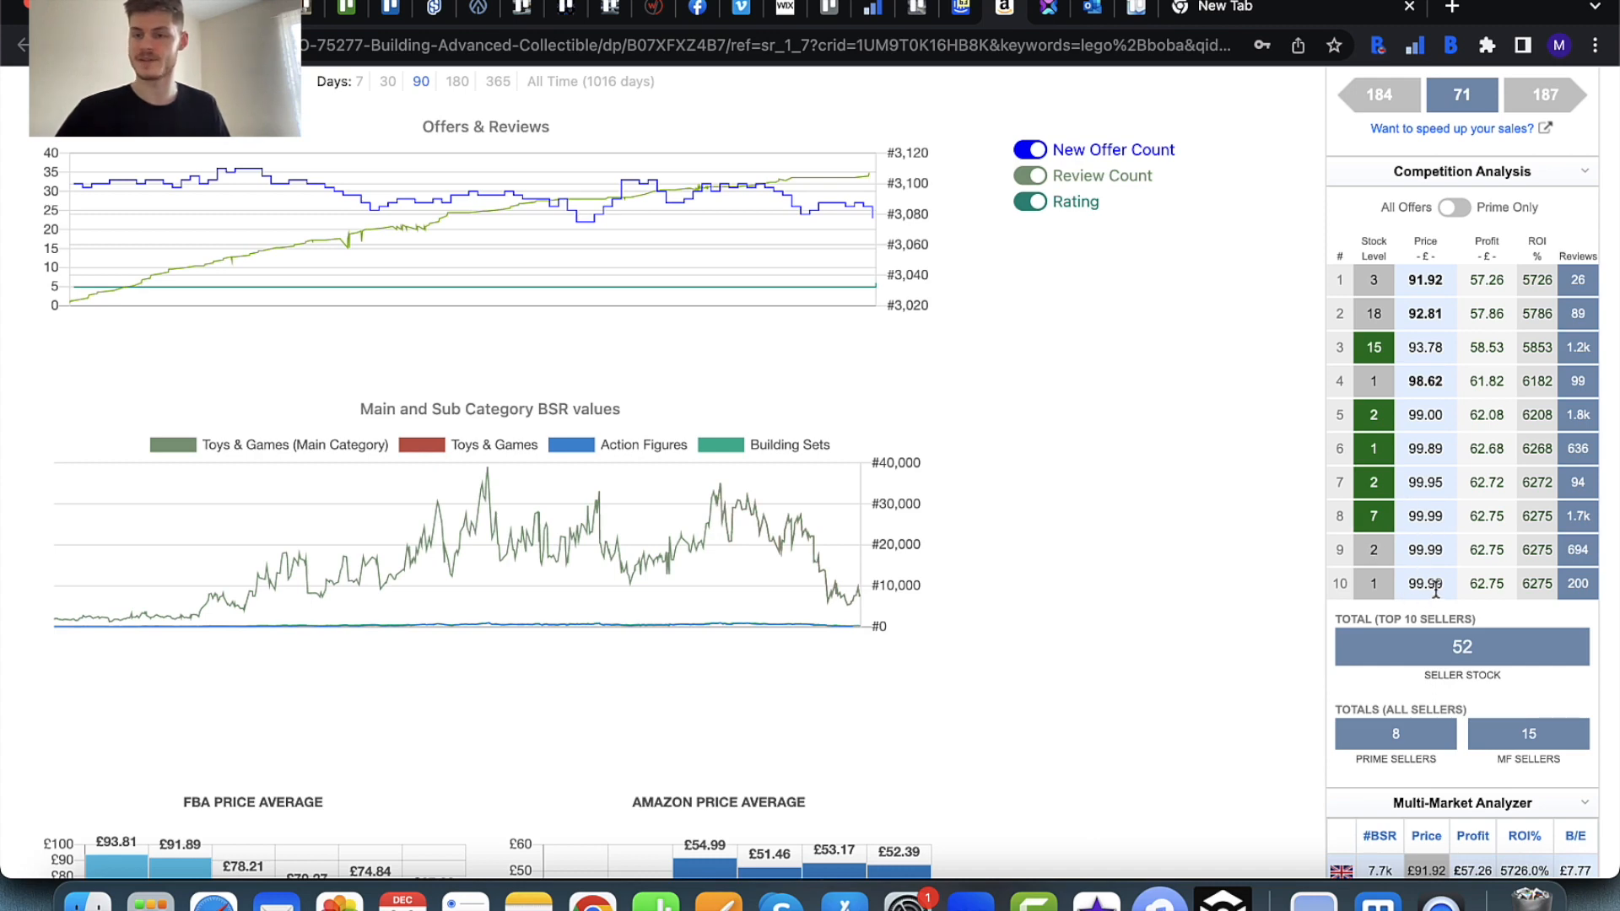
pyautogui.scroll(-3)
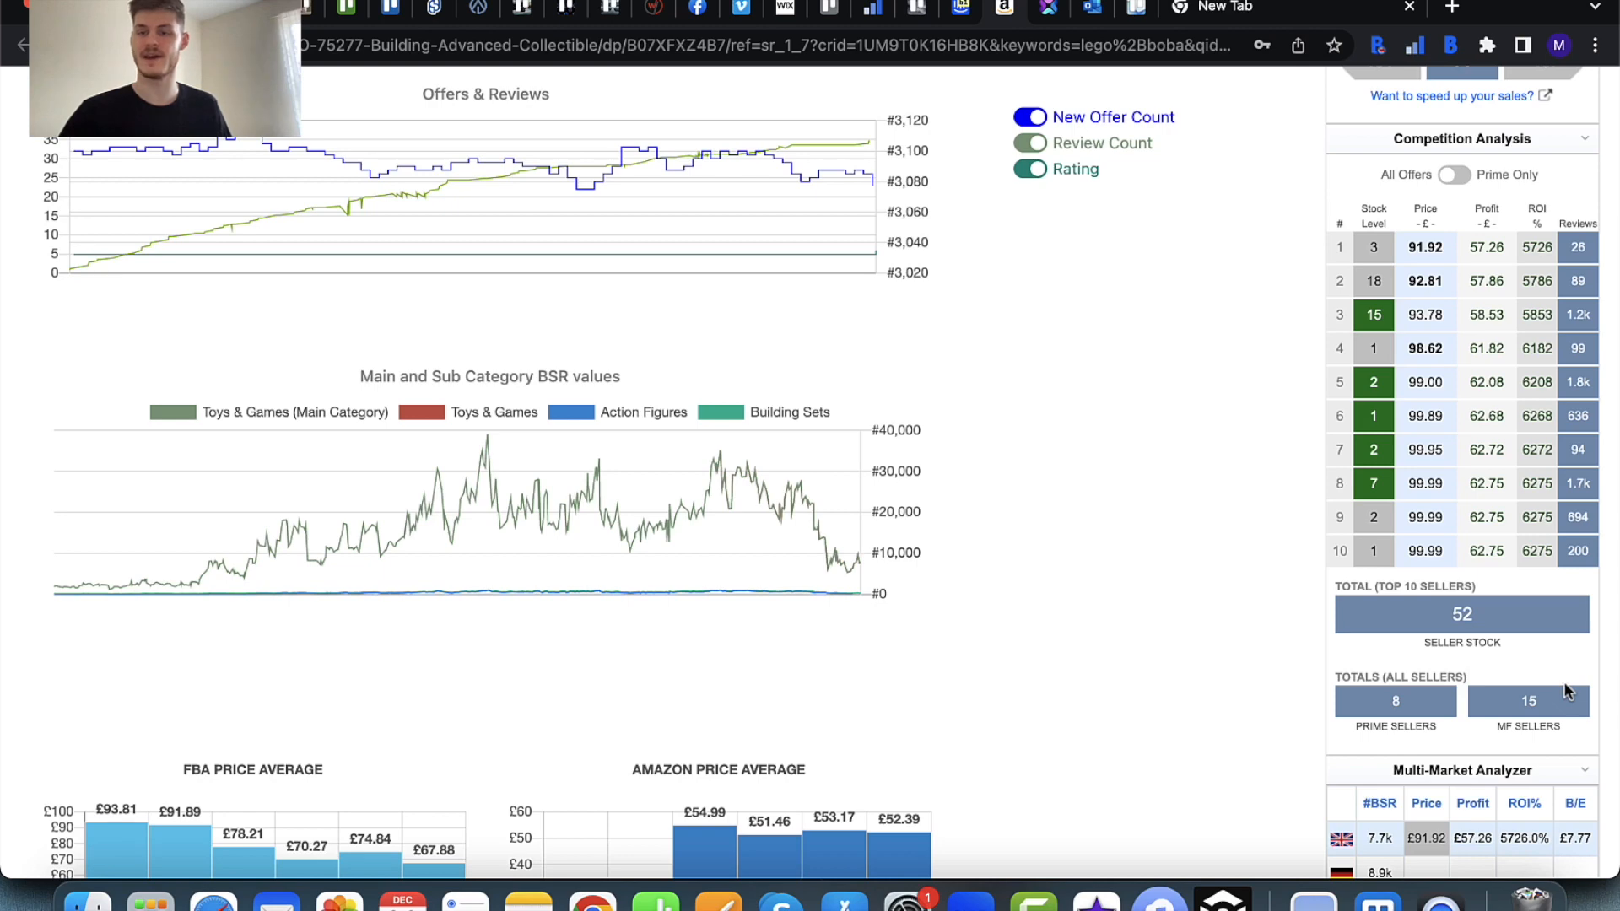
pyautogui.moveTo(1348, 648)
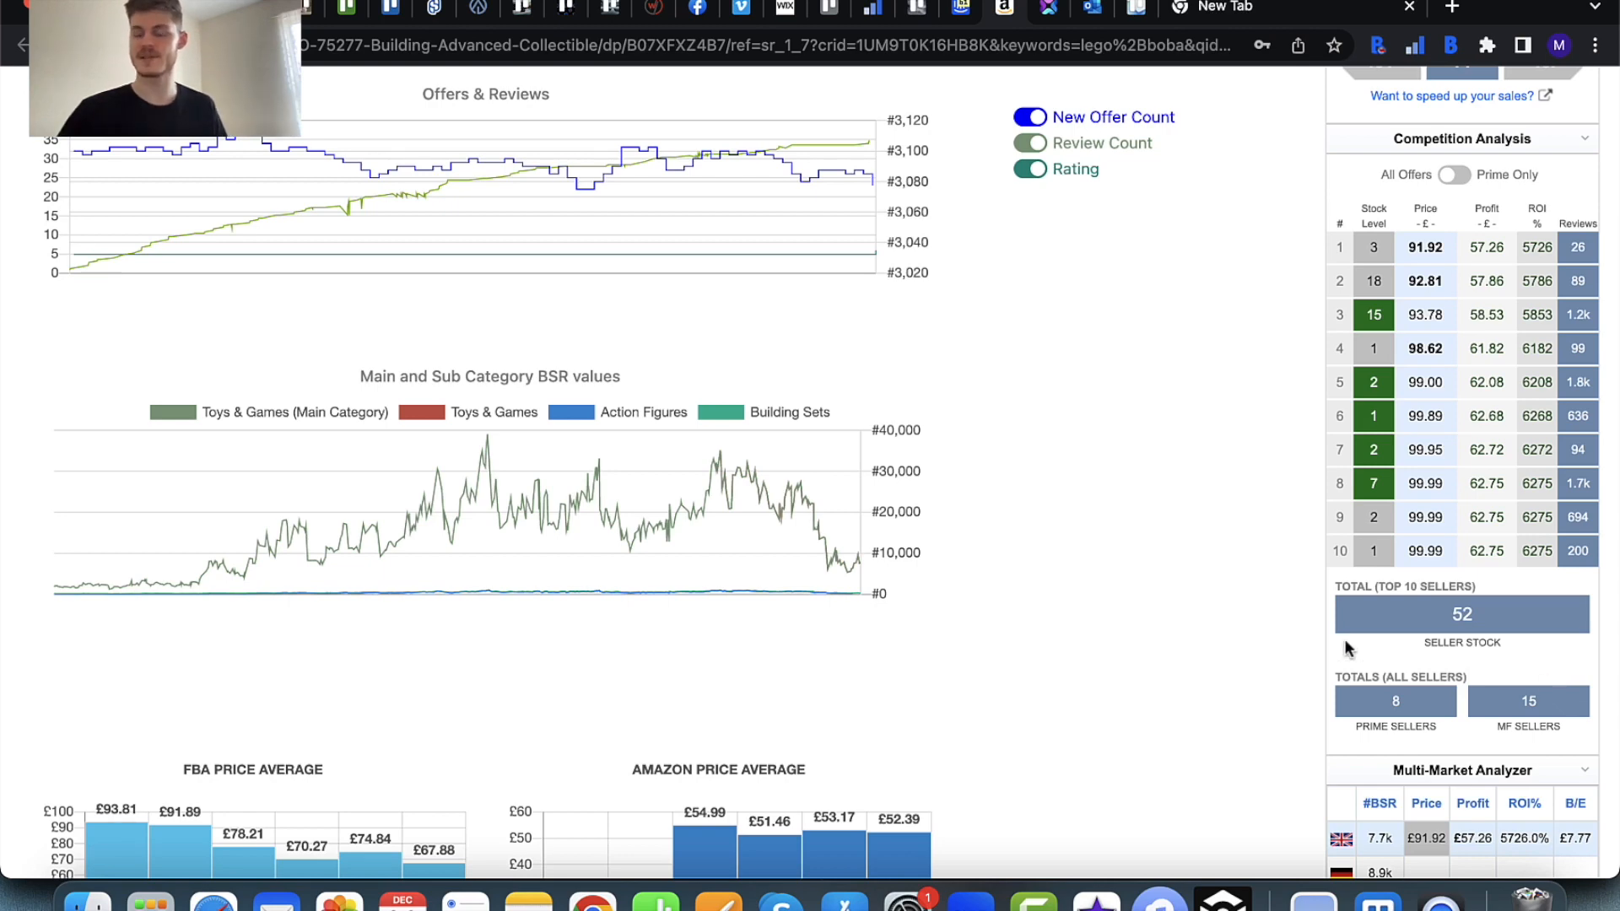
pyautogui.moveTo(1124, 609)
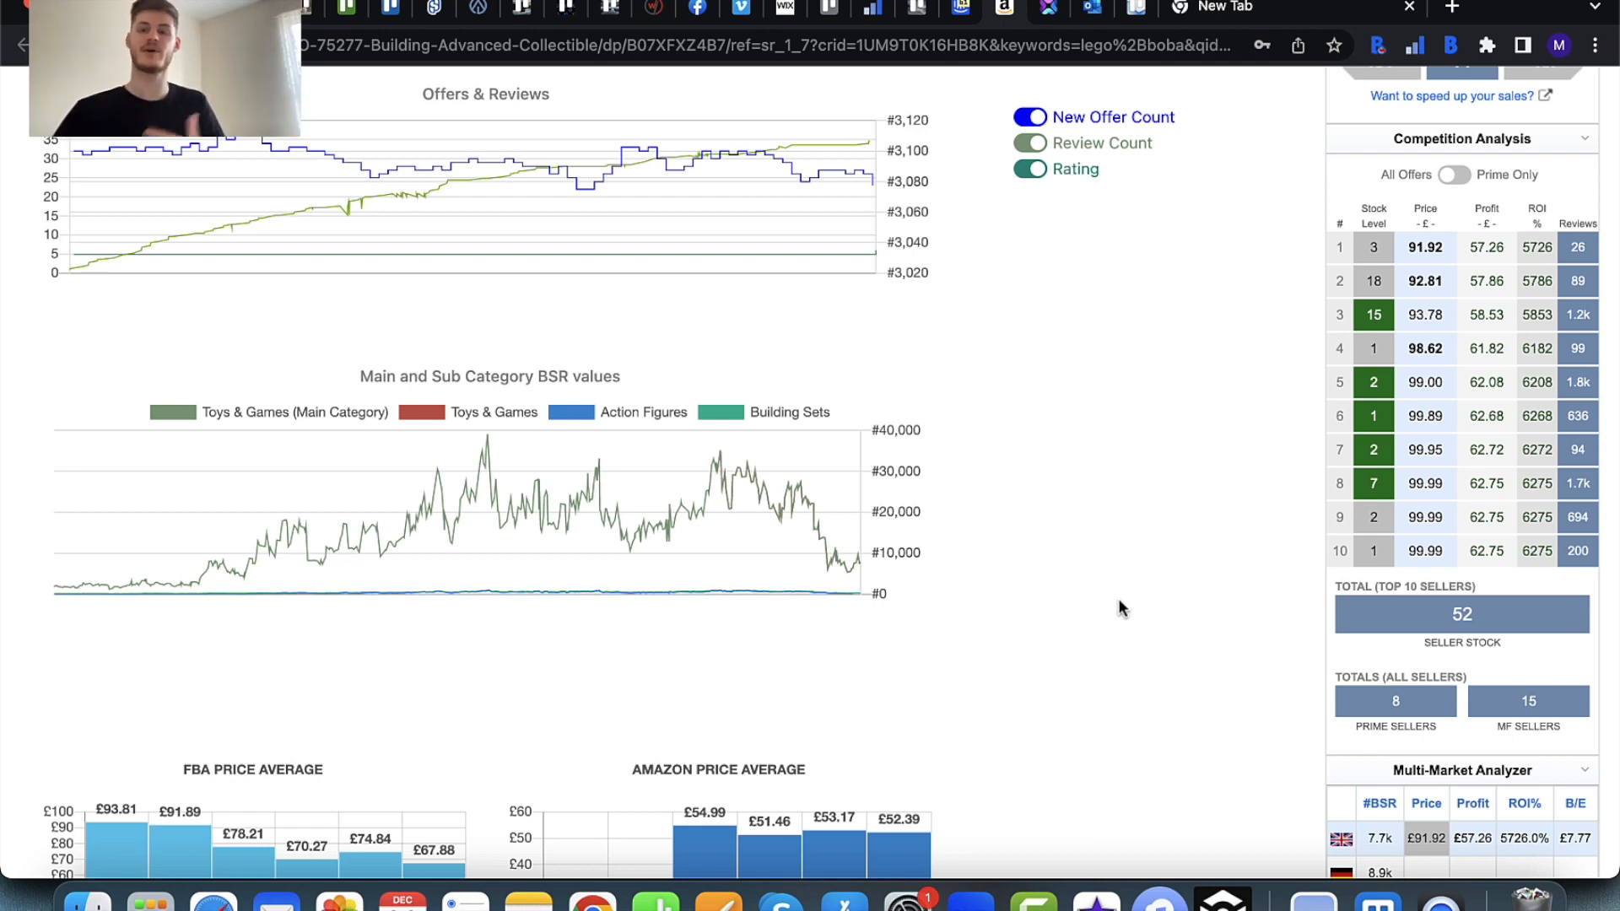
pyautogui.moveTo(1242, 270)
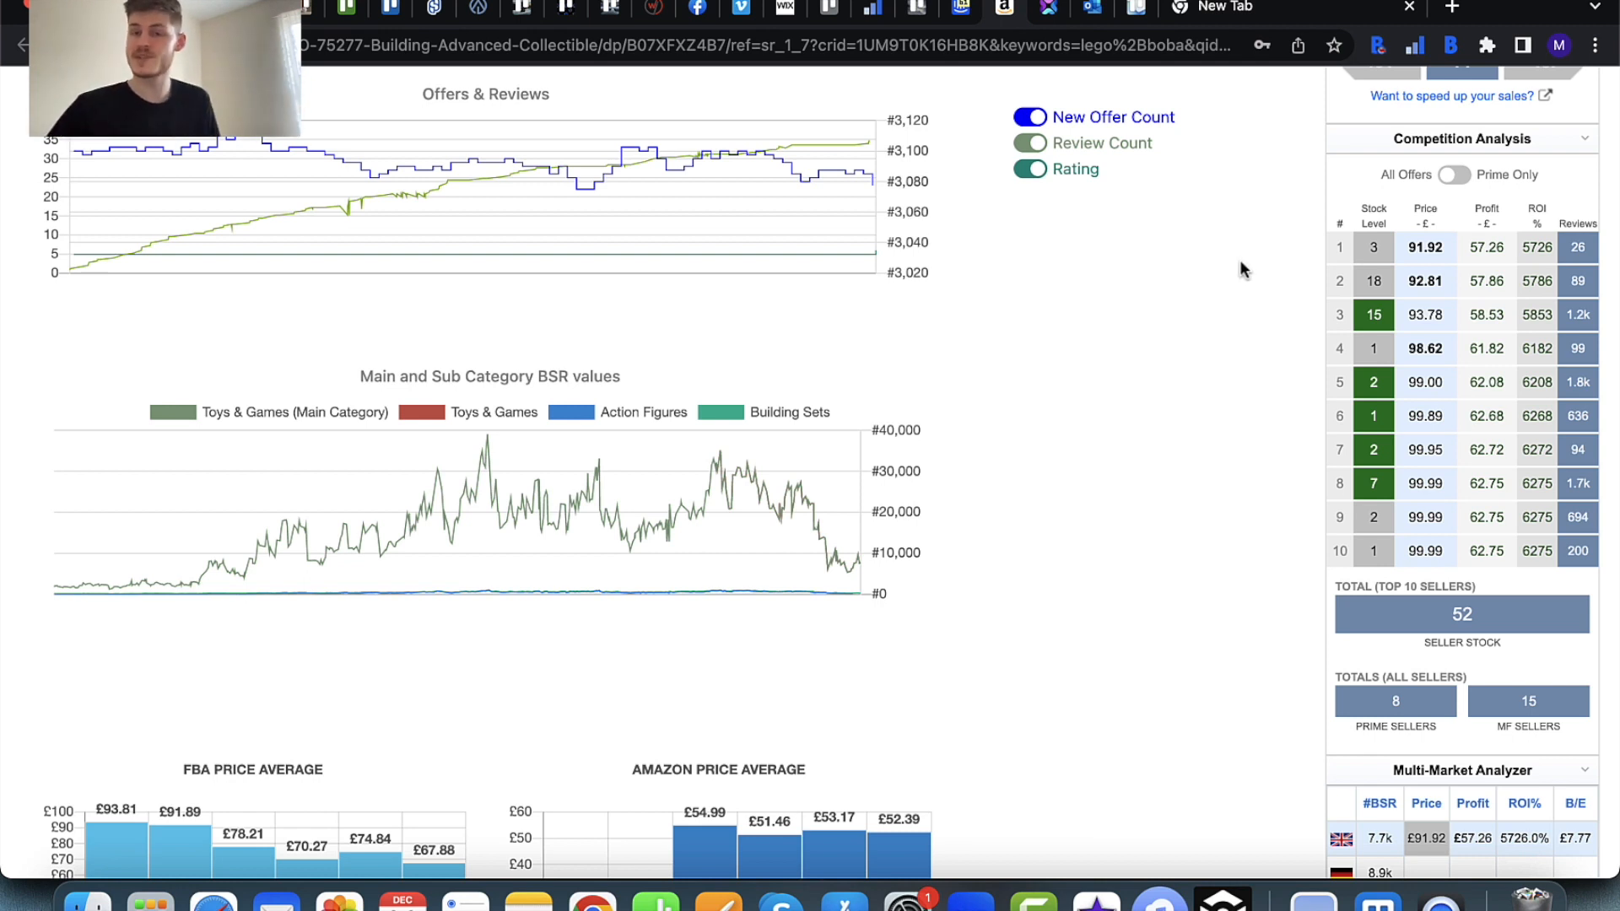